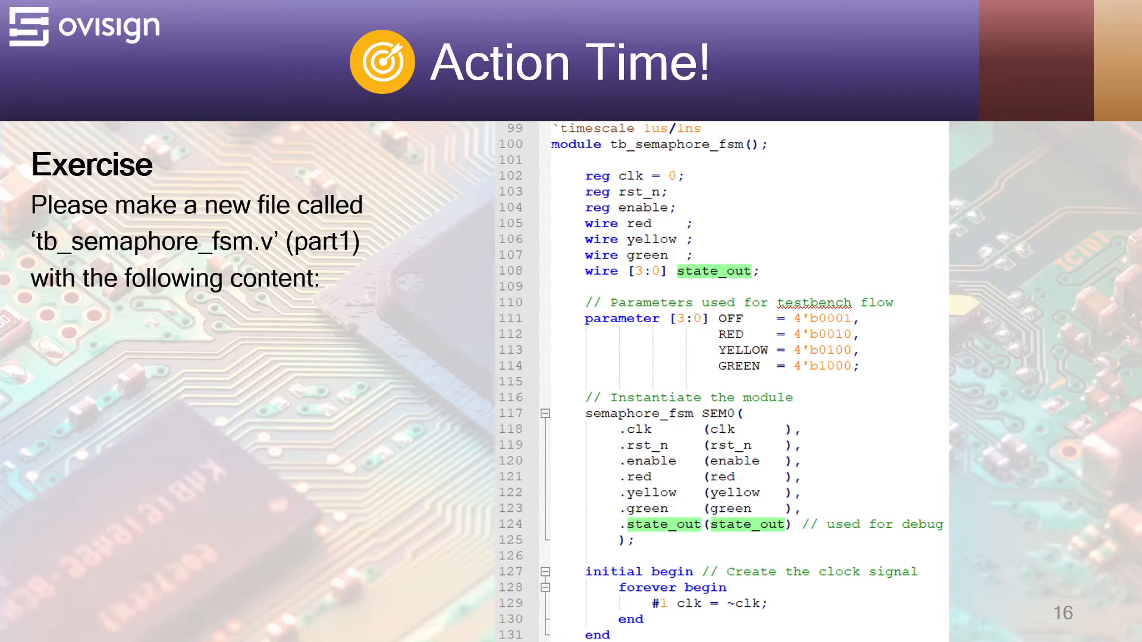
# - Advance to slide 17, part 2 of the tb_semaphore_fsm.v testbench ending with endmodule
pyautogui.press('right')
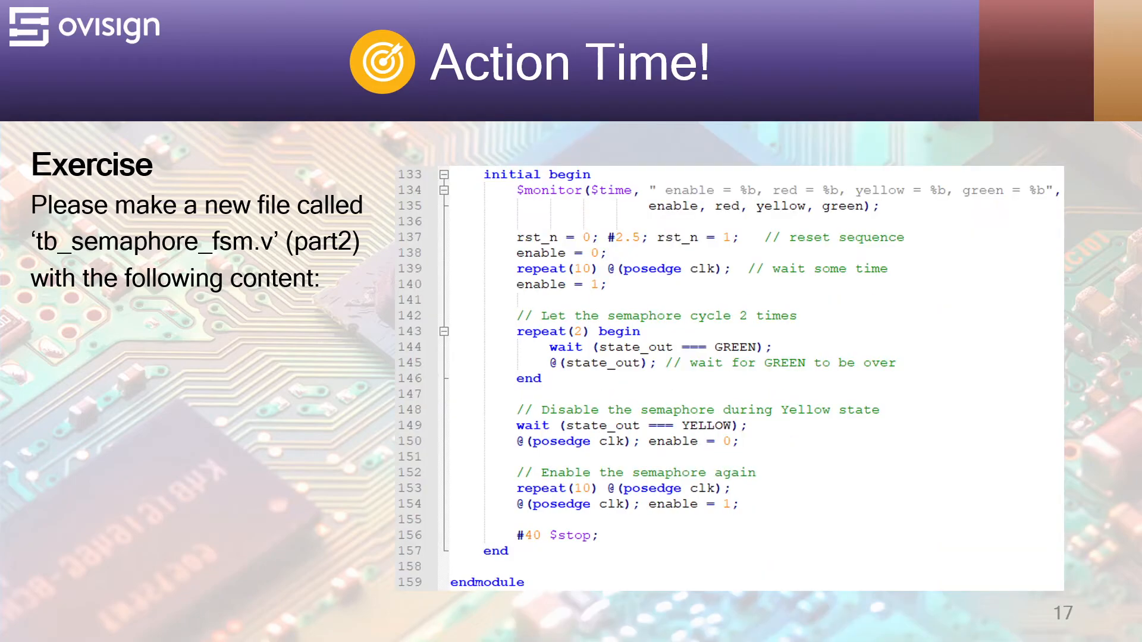